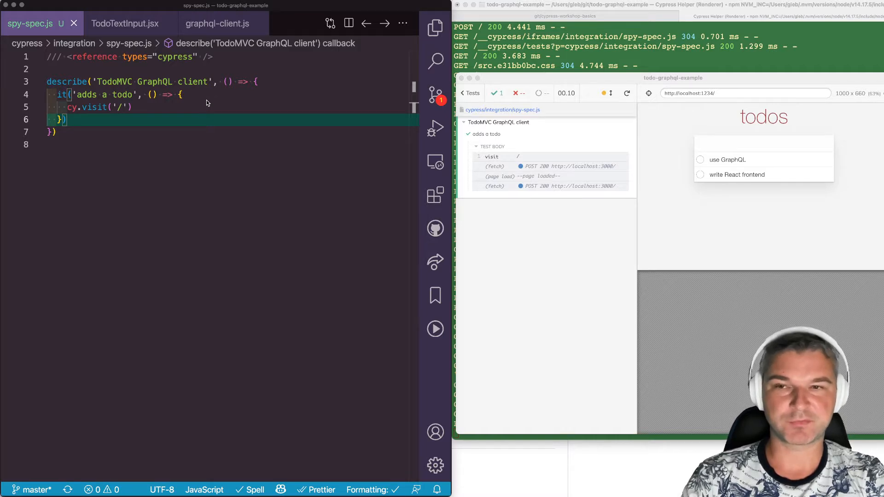
# Review the useMutation call in TodoTextInput.jsx and return to graphql-client.js.
pyautogui.click(217, 24)
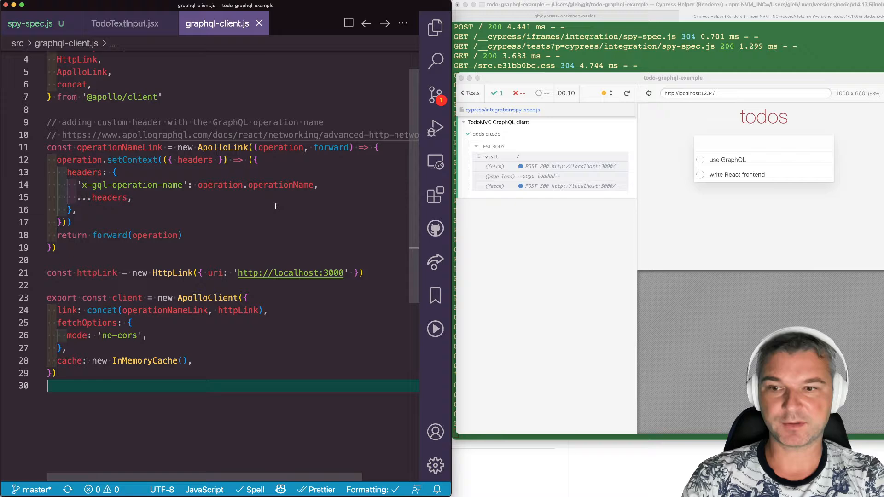
pyautogui.moveTo(127, 24)
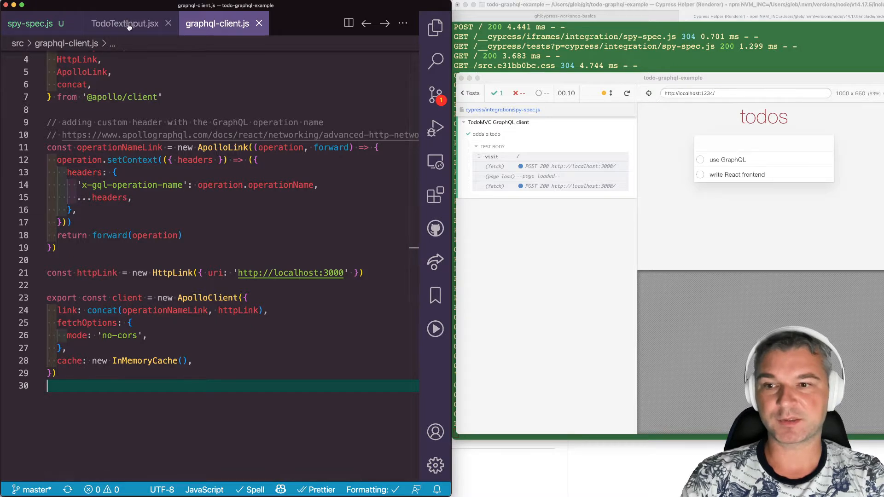
pyautogui.click(125, 24)
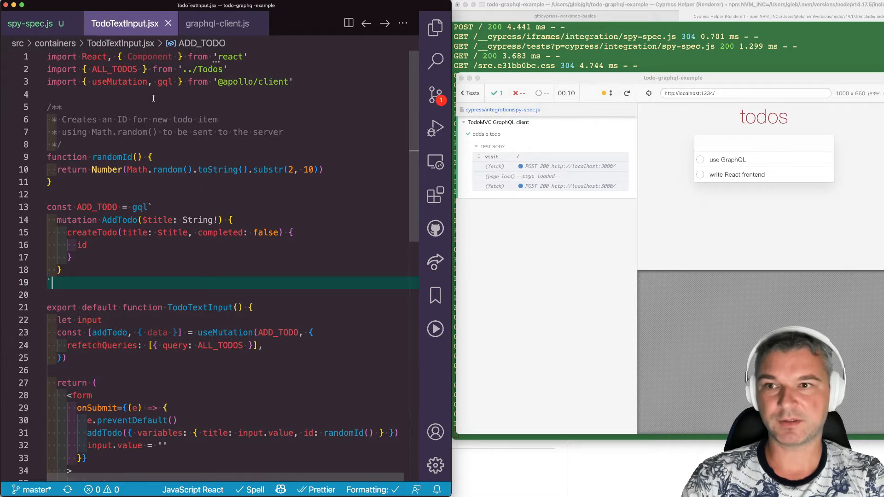
pyautogui.doubleClick(225, 333)
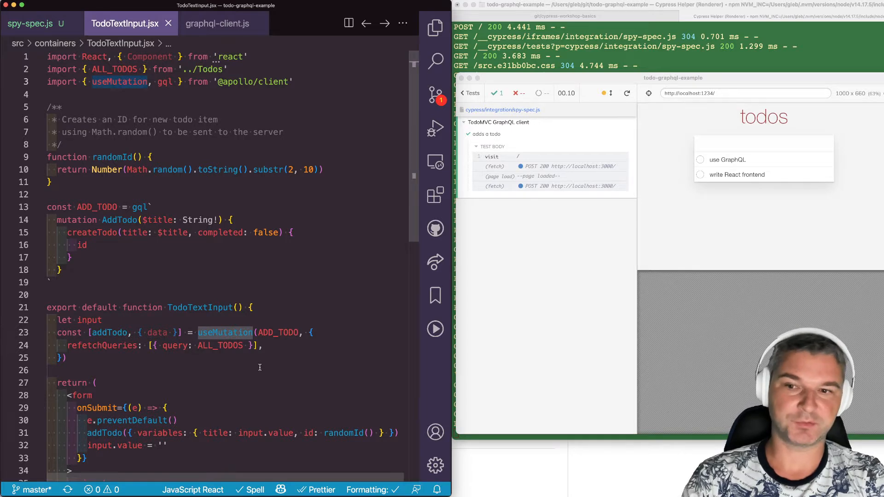
pyautogui.moveTo(280, 310)
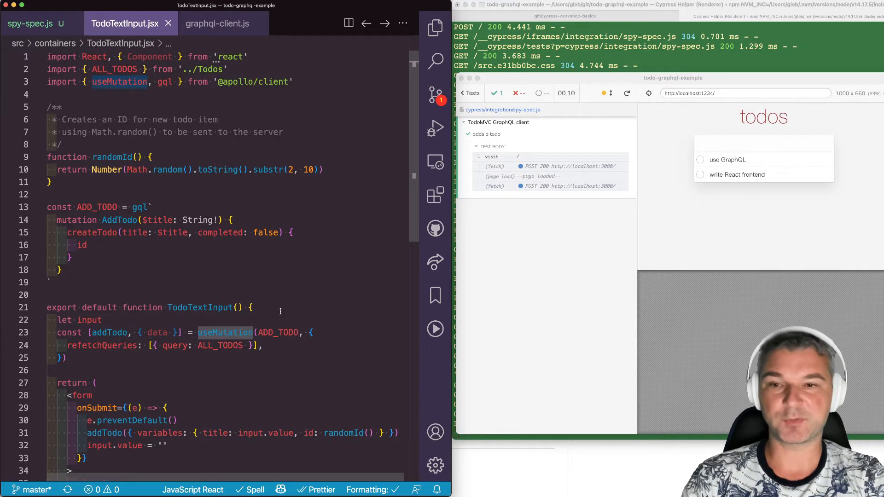
pyautogui.click(219, 24)
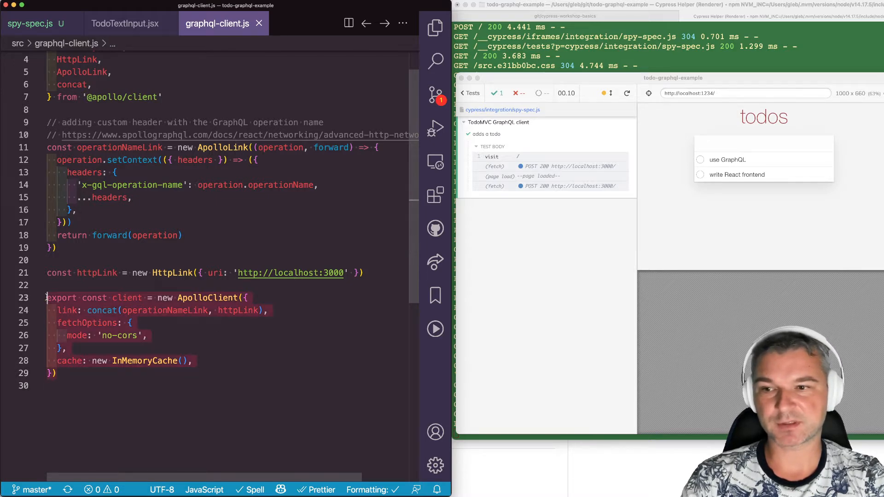
# Add `if (window.Cypress) { window.graphqlClient = client }` after the client export, save, and return to spy-spec.js.
pyautogui.click(215, 374)
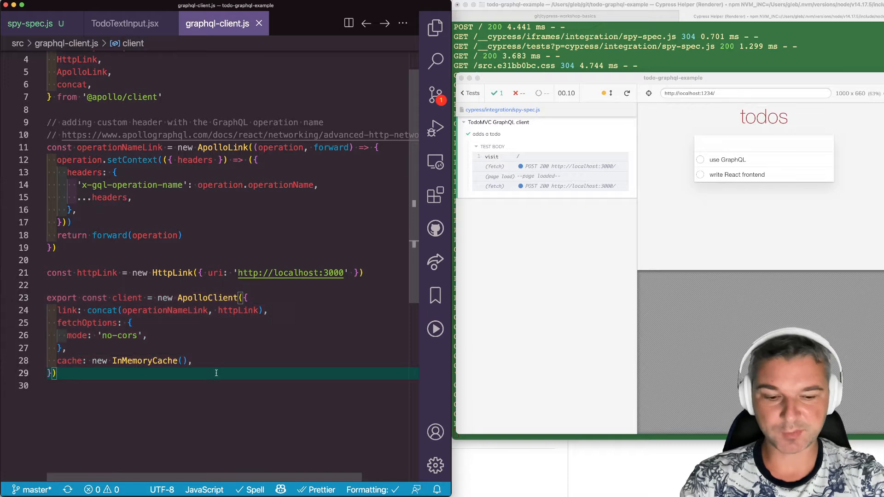
pyautogui.press('enter')
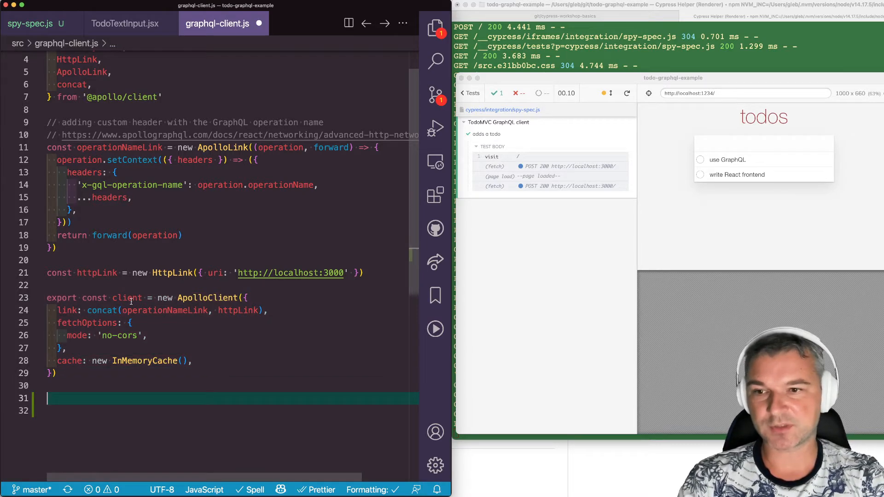
pyautogui.doubleClick(127, 298)
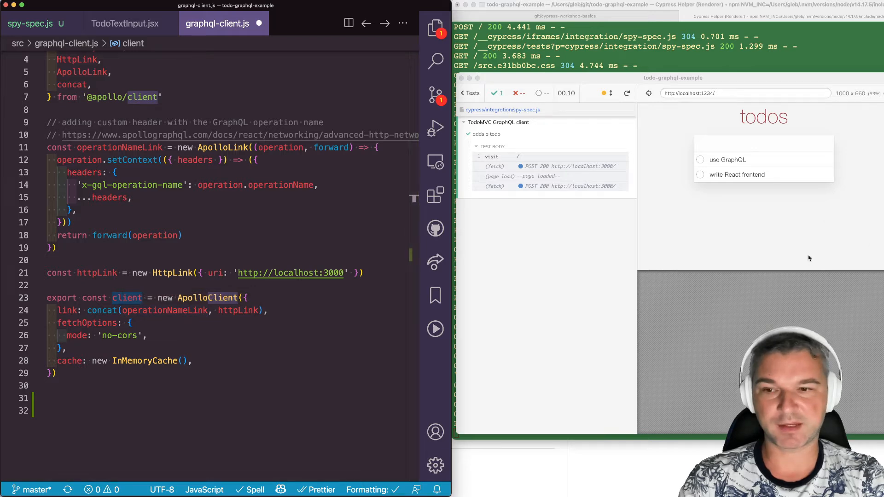
pyautogui.write('if')
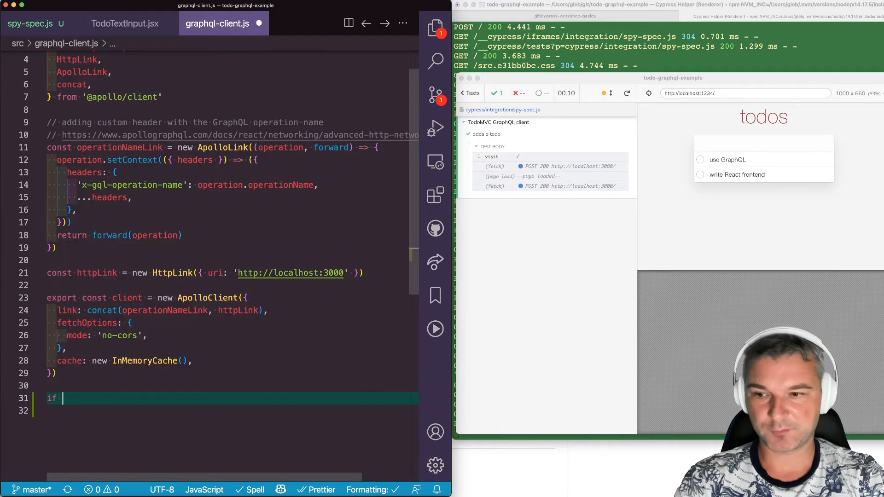
pyautogui.write('(window.Cypress) {')
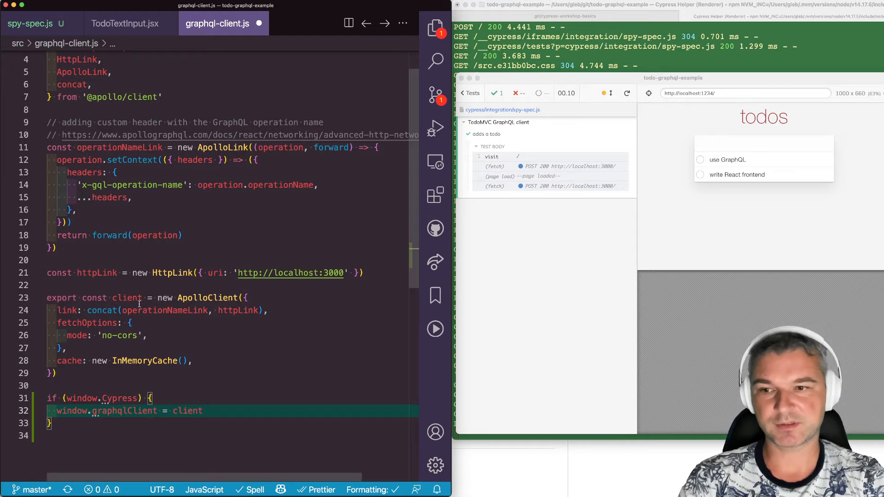
pyautogui.doubleClick(187, 411)
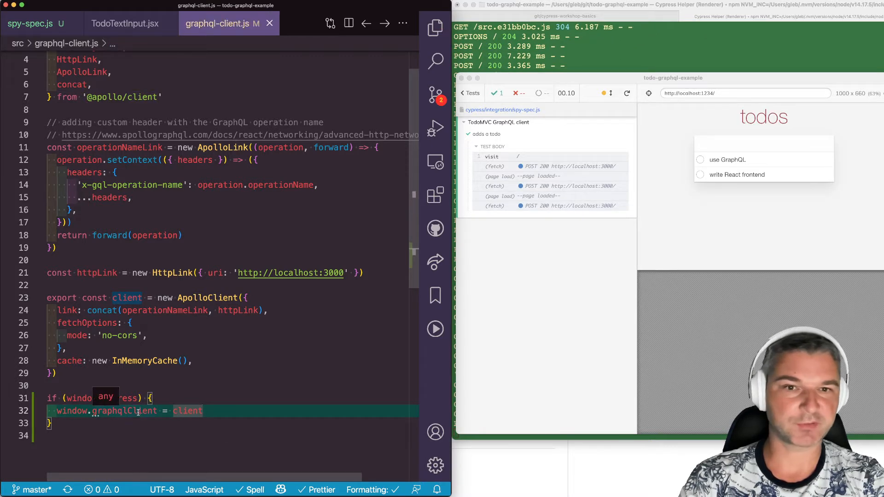
pyautogui.click(31, 23)
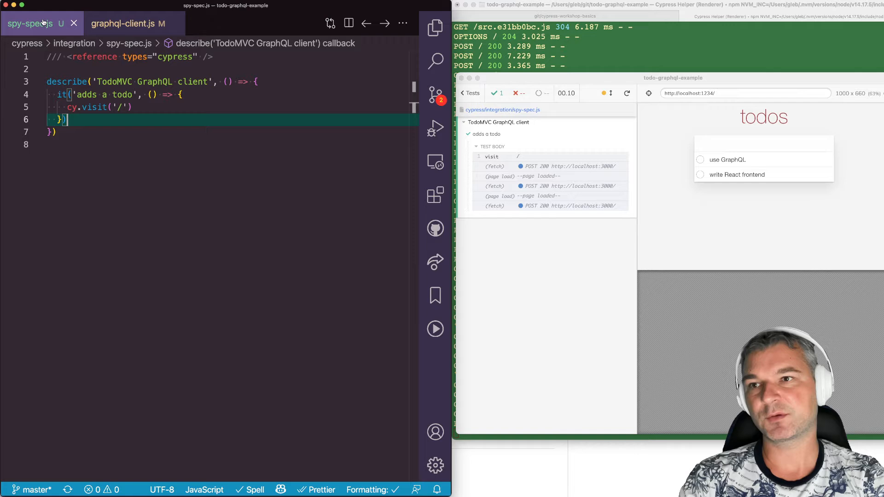
# Chain .should('have.property', 'graphqlClient').then((client) => cy.spy(client, 'mutate').as('mutate')) onto cy.visit('/').
pyautogui.click(146, 107)
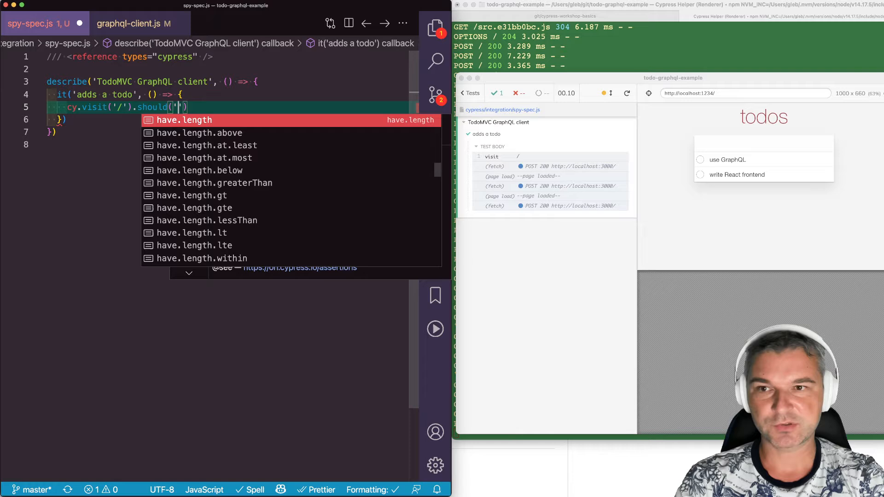
pyautogui.write("have.property', 'graphqlClient")
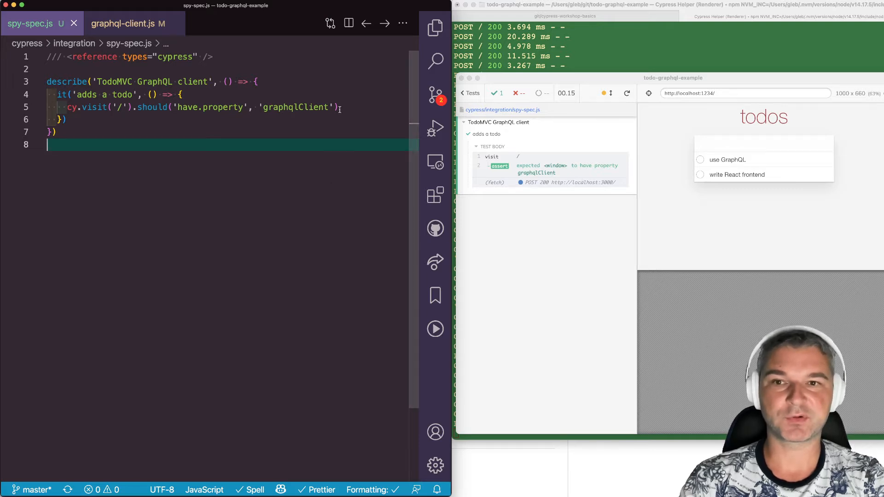
pyautogui.write('.then()')
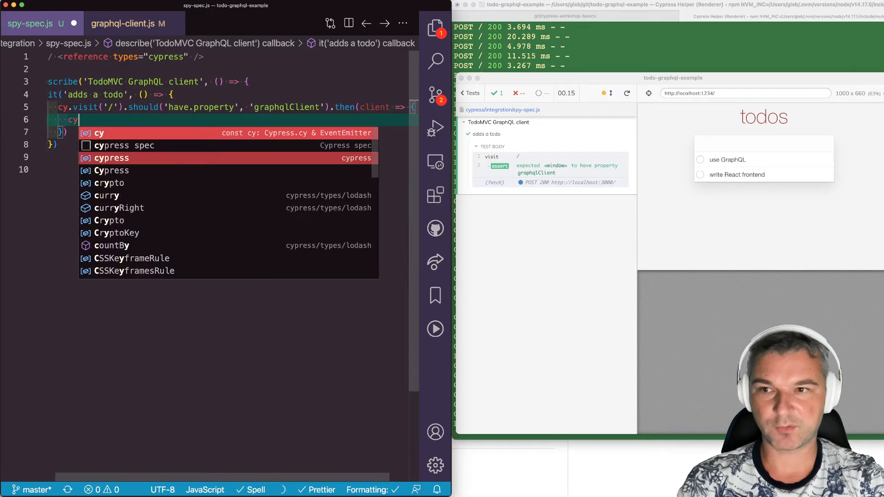
pyautogui.write('.spy')
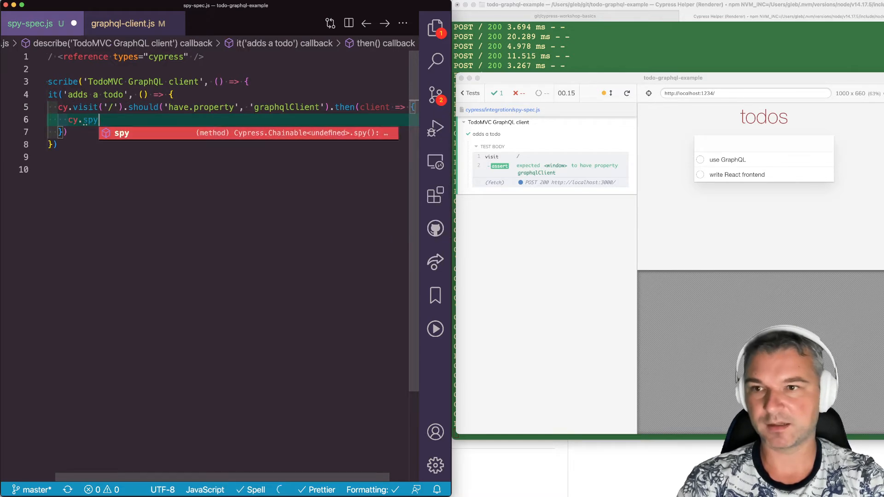
pyautogui.write("(client, 'mutate').as('mutate');")
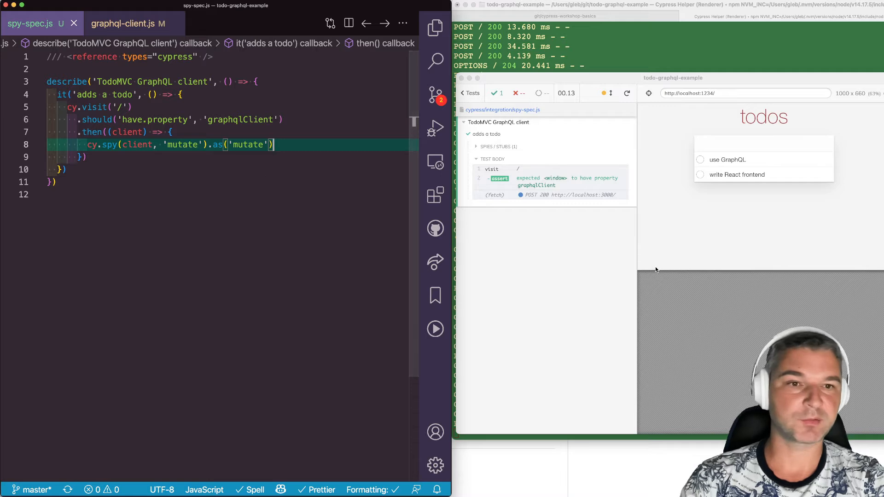
# Add a command typing 'Test!!!!{enter}' into the new-todo input after the spy.
pyautogui.click(763, 144)
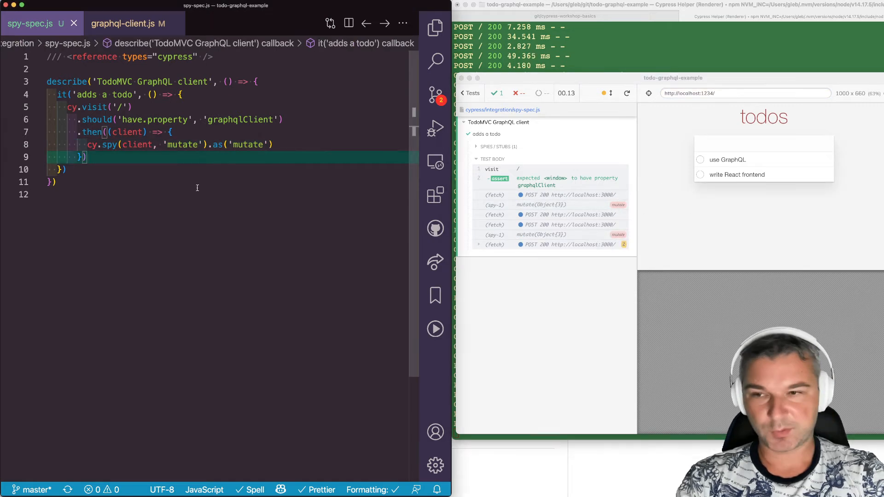
pyautogui.write("cy.get('.new-tod")
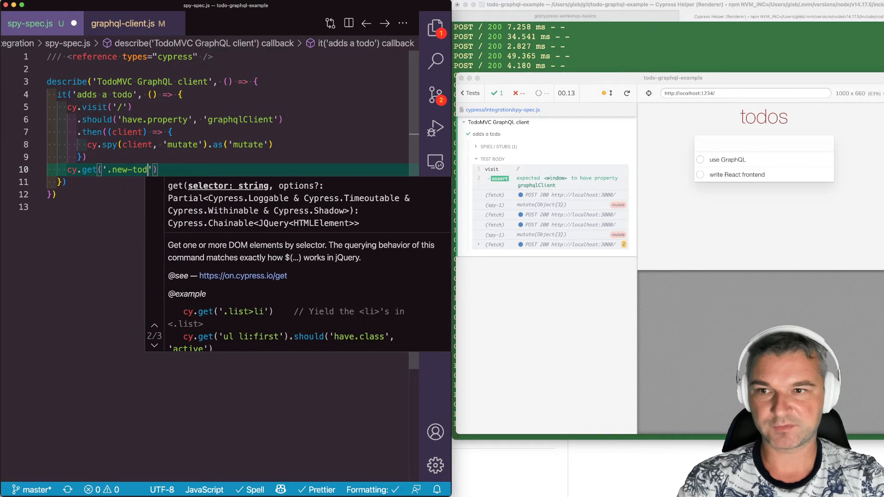
pyautogui.write(".type('Test!'")
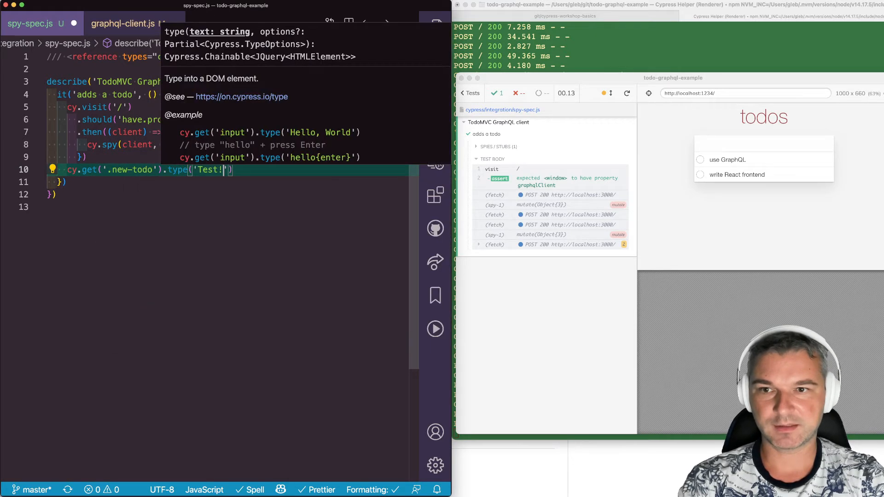
pyautogui.write('!!!{enter}')
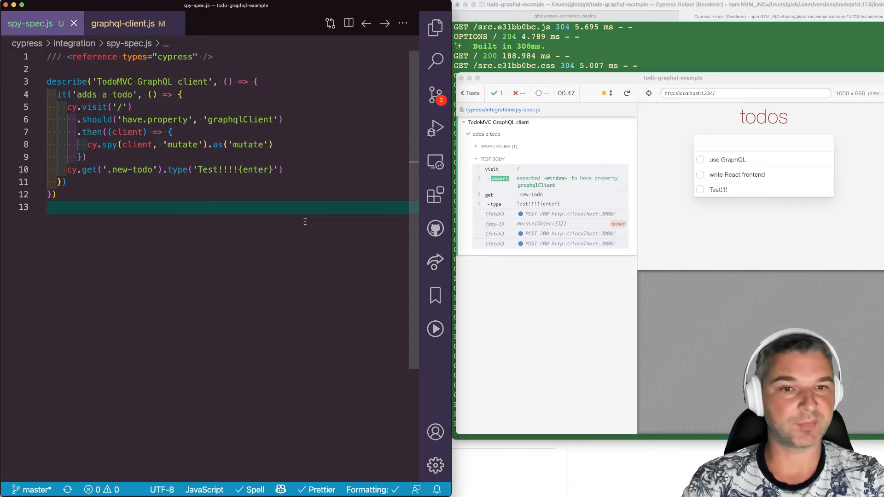
# Begin a new cy.get('') command on the line after typing the todo.
pyautogui.click(285, 169)
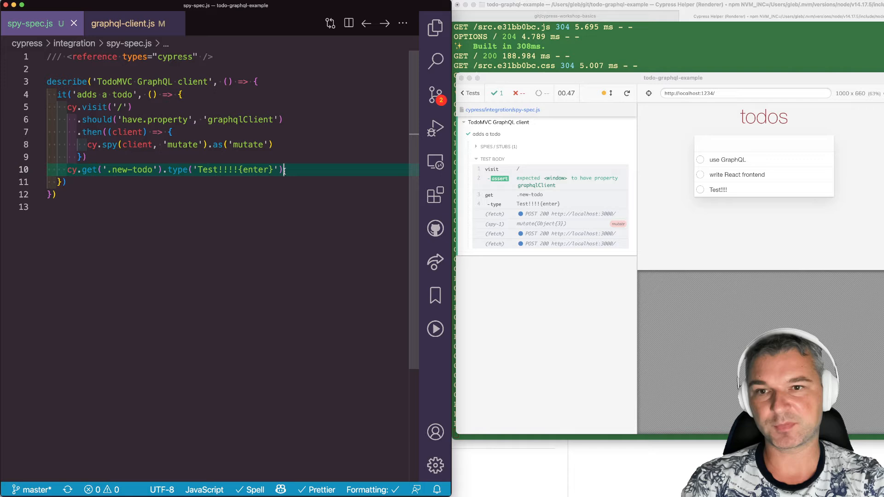
pyautogui.write("cy.get('")
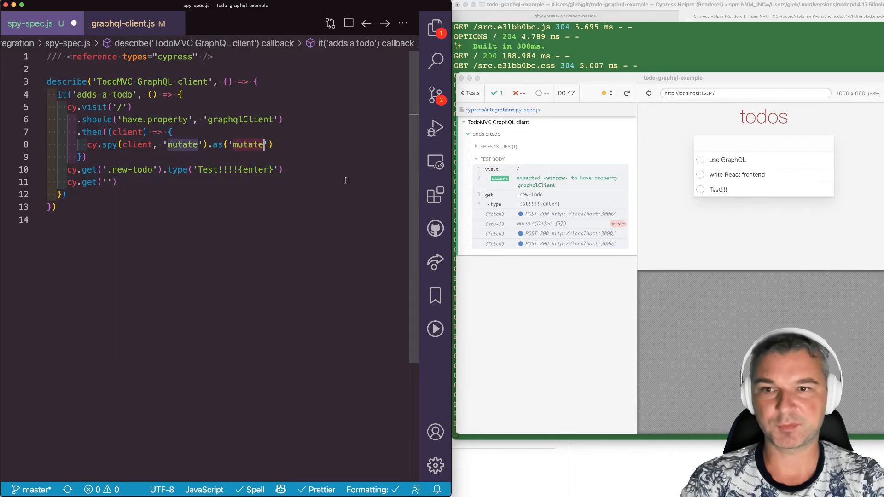
pyautogui.click(107, 183)
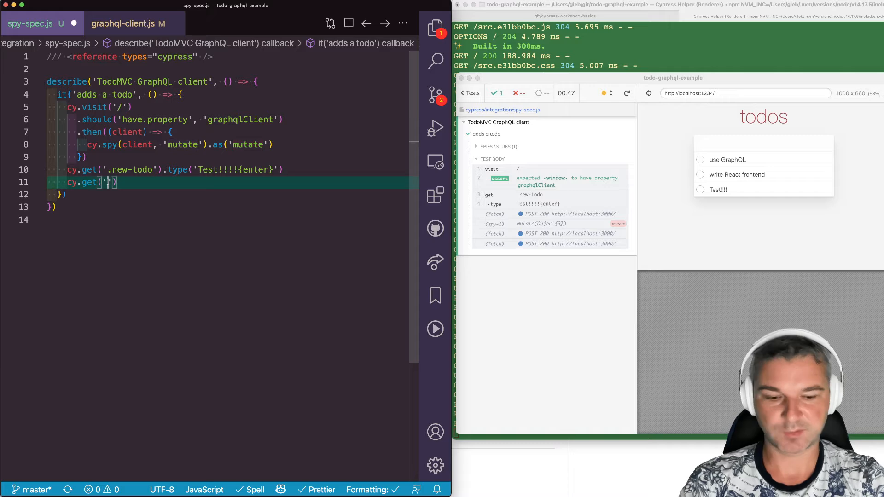
pyautogui.write("@mutate').should")
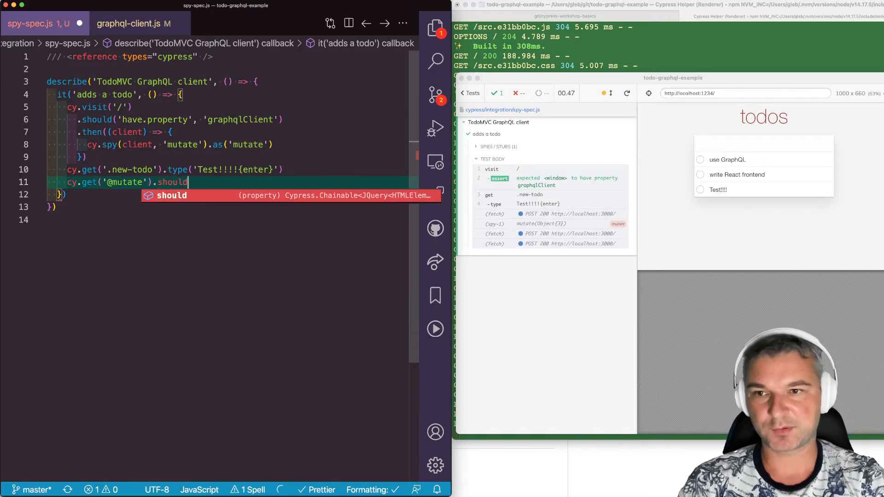
pyautogui.write("('have.been.calledOnce')")
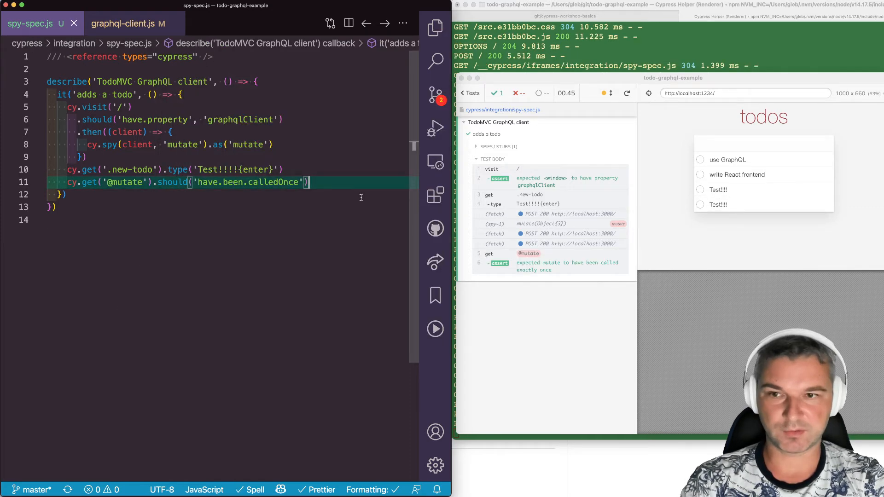
pyautogui.write('.')
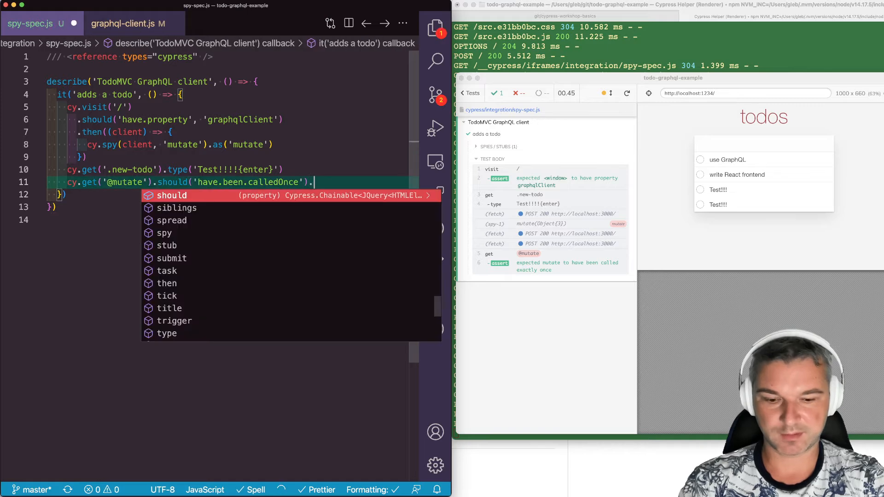
pyautogui.write(".its('firstCall')")
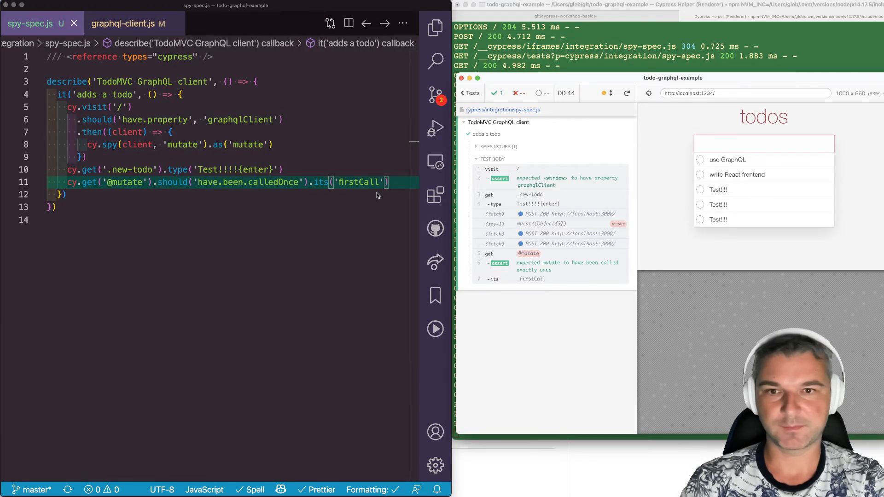
pyautogui.write('.args')
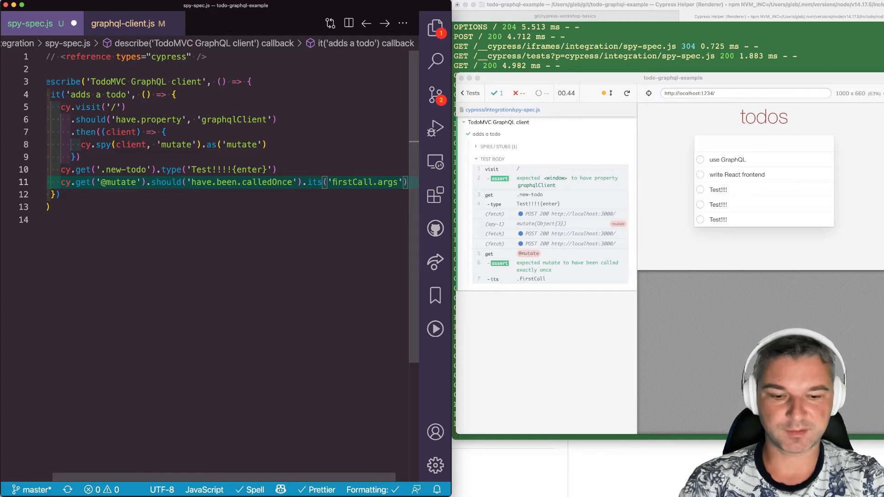
pyautogui.write('.0')
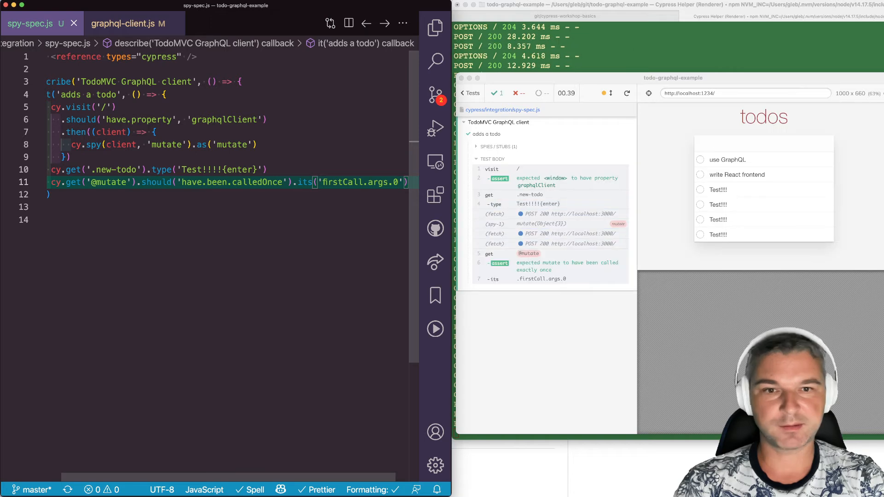
pyautogui.moveTo(434, 194)
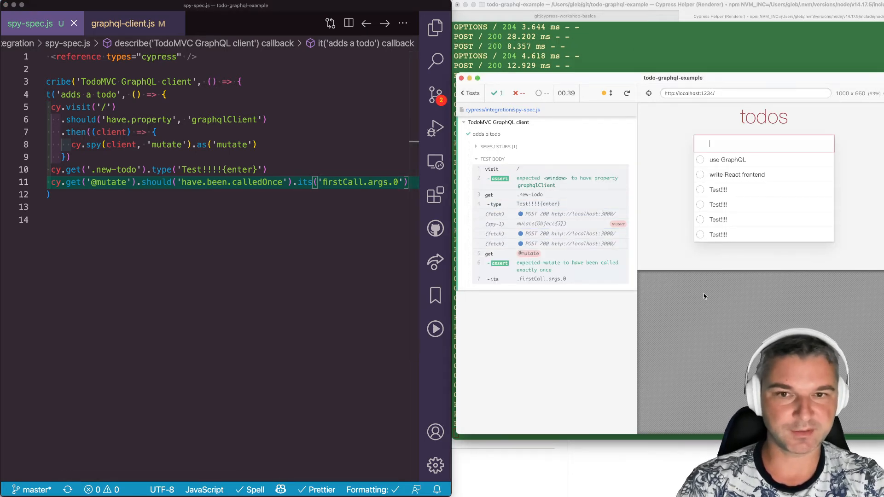
pyautogui.click(501, 229)
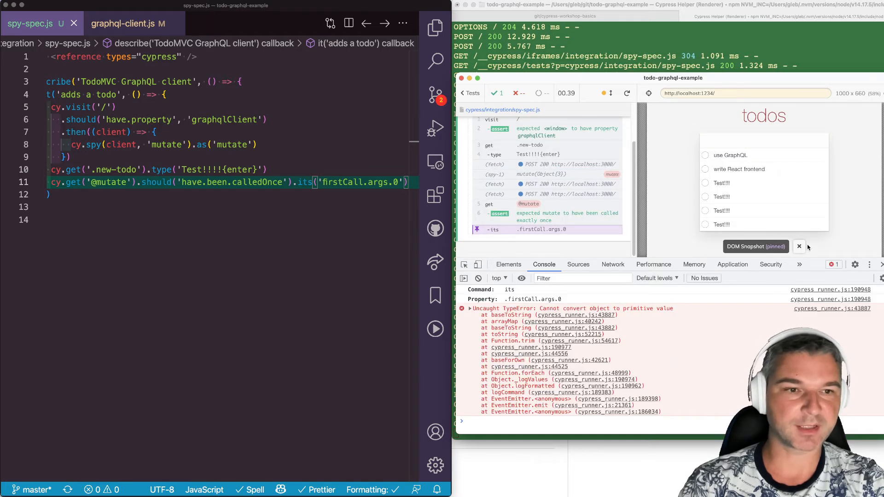
# Inspect the yielded first-call argument of the its step in the DevTools console.
pyautogui.click(800, 247)
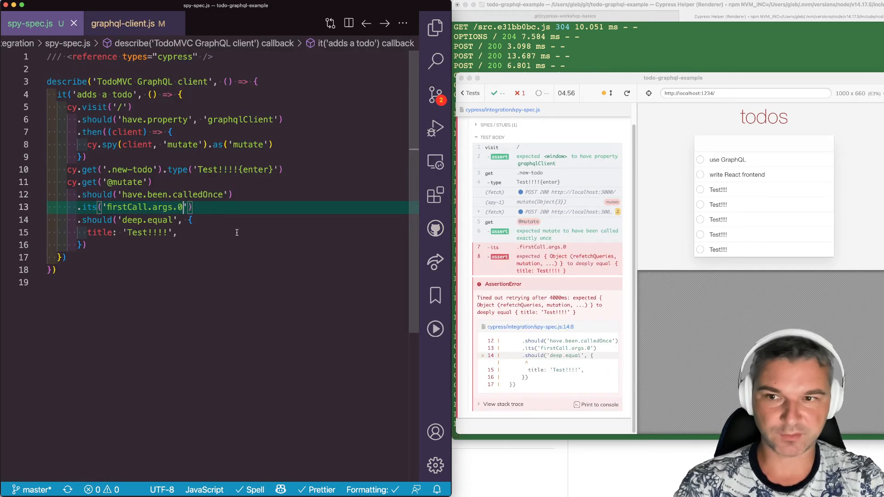
# Read firstCall.args.0.variables and assert it deep-includes title 'Test!!!!' and has property id, so the spec passes.
pyautogui.write('.variables')
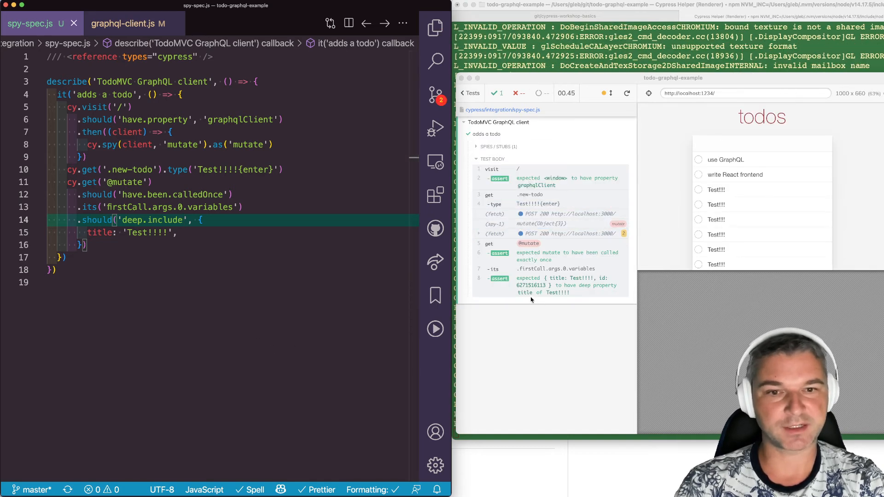
pyautogui.moveTo(566, 294)
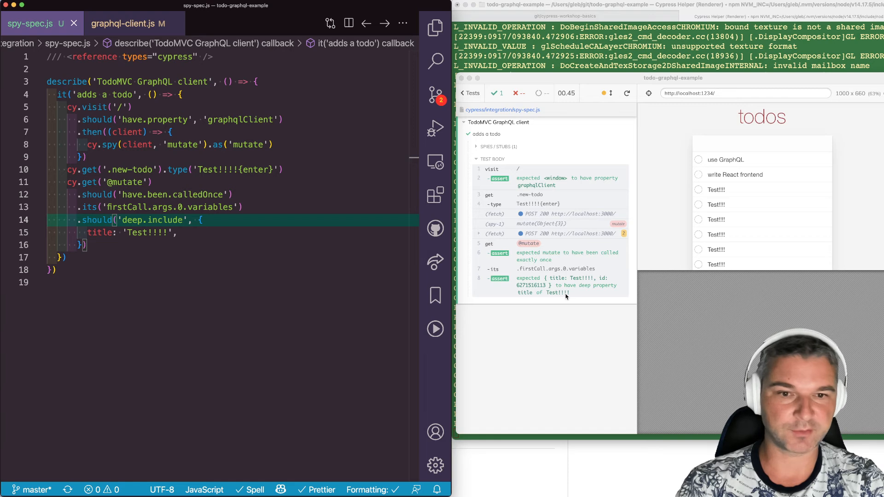
pyautogui.moveTo(605, 289)
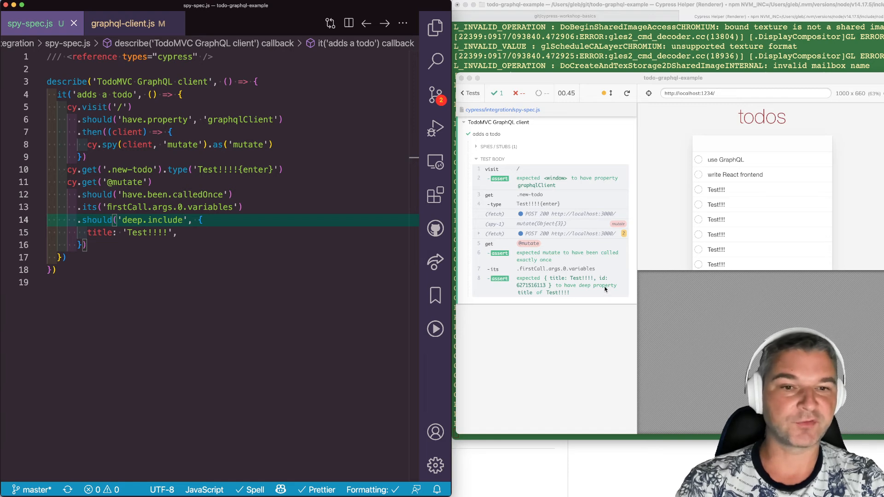
pyautogui.write(".and('have.property', 'id")
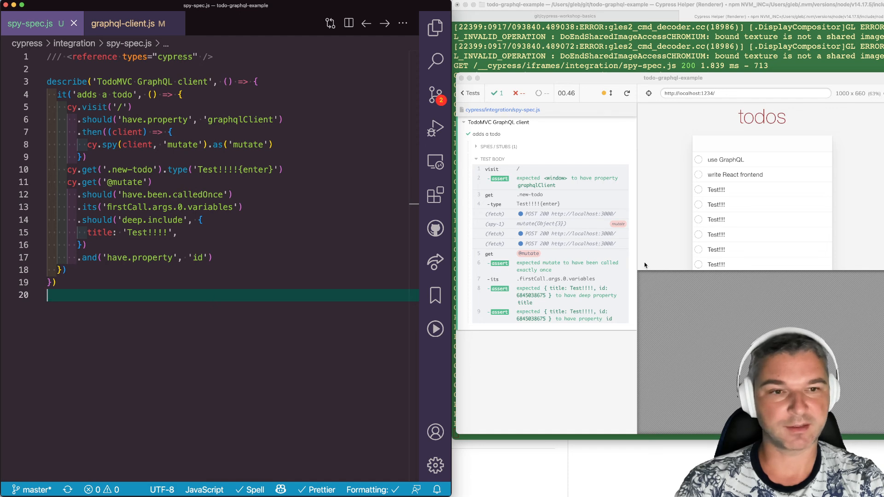
pyautogui.moveTo(757, 243)
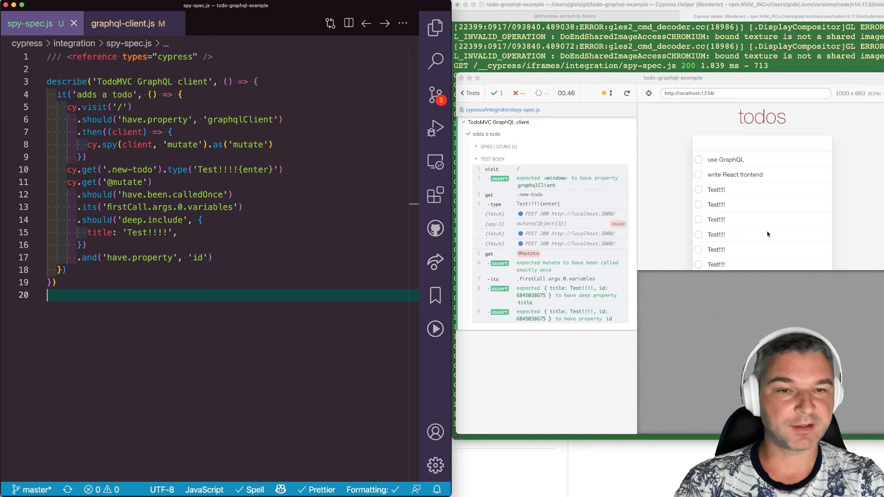
pyautogui.moveTo(668, 235)
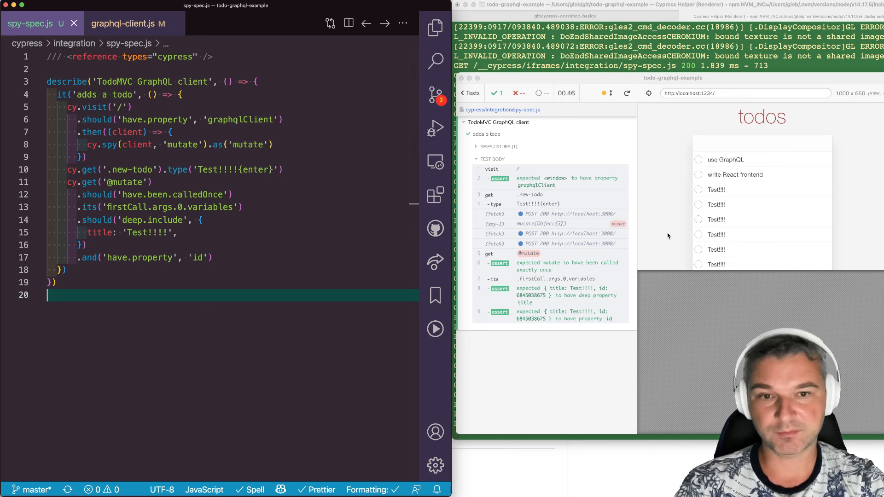
pyautogui.moveTo(625, 292)
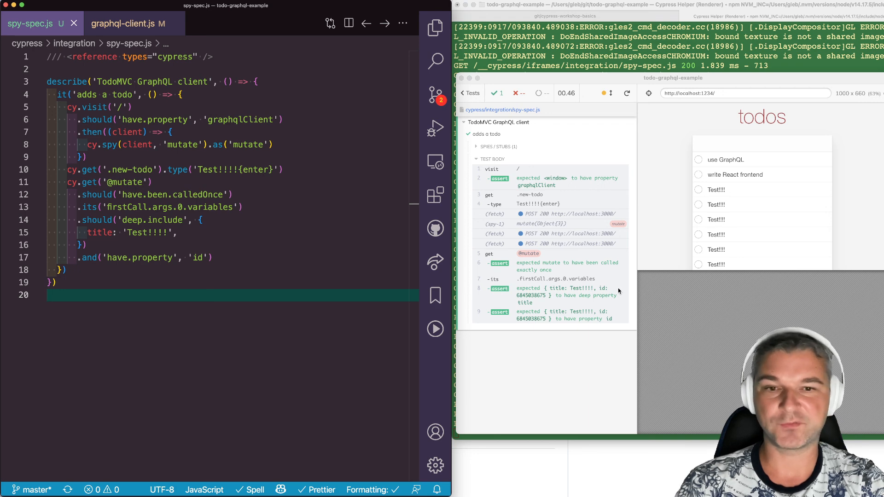
pyautogui.moveTo(592, 290)
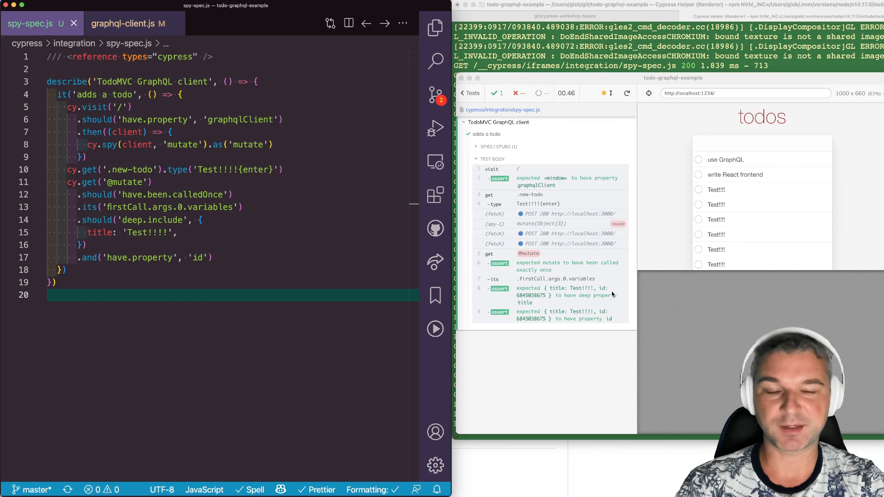
pyautogui.moveTo(625, 298)
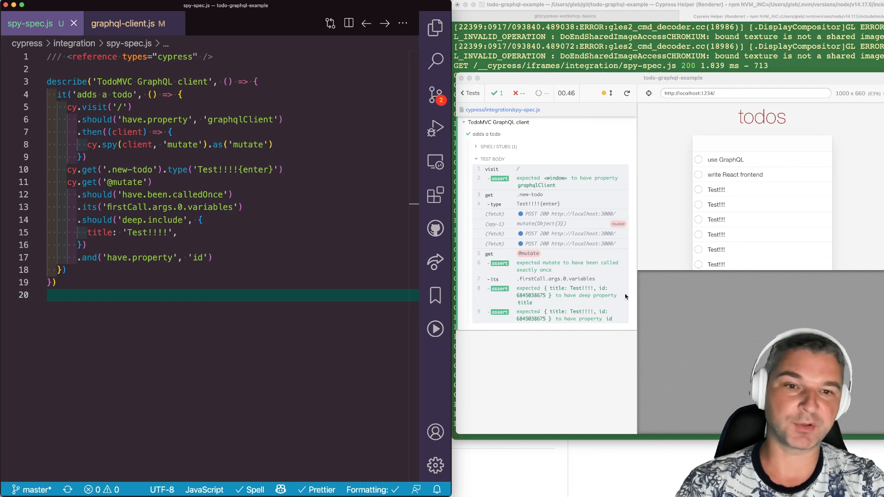